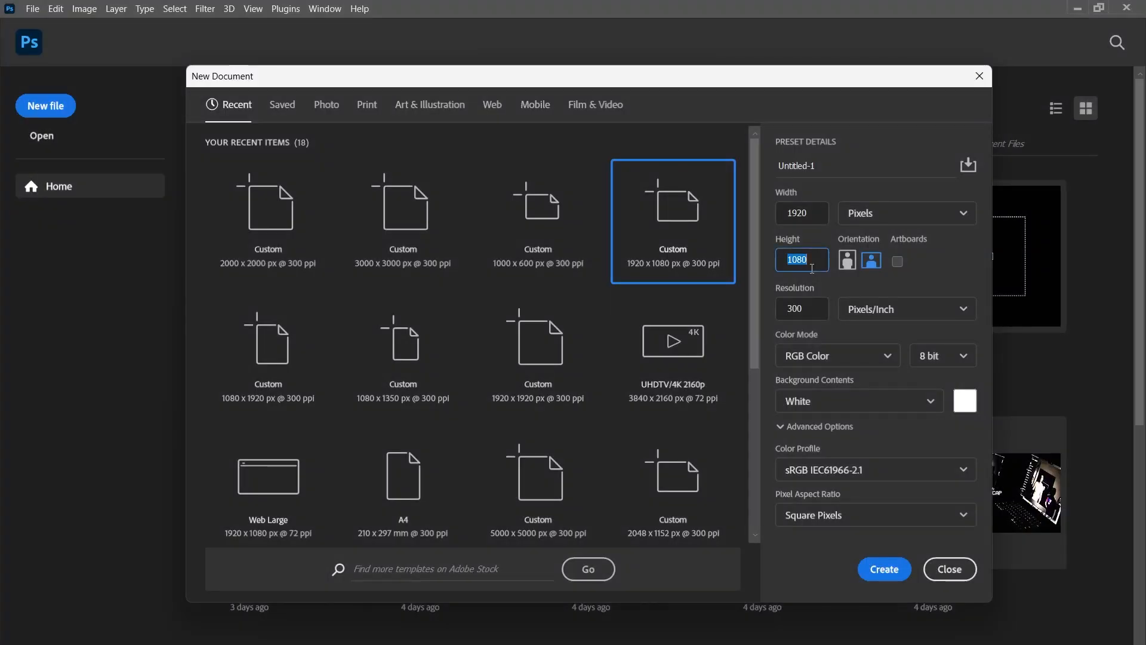
Step: Create a new 1920 by 2160 pixel Photoshop document for the collage
type("216")
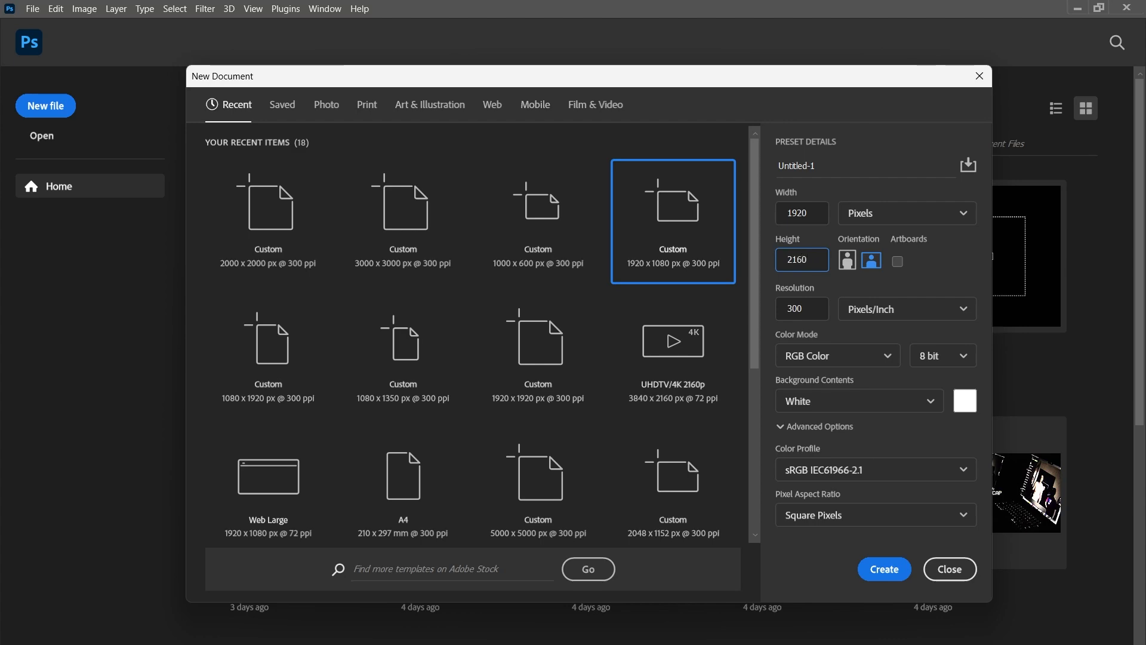
left_click(884, 568)
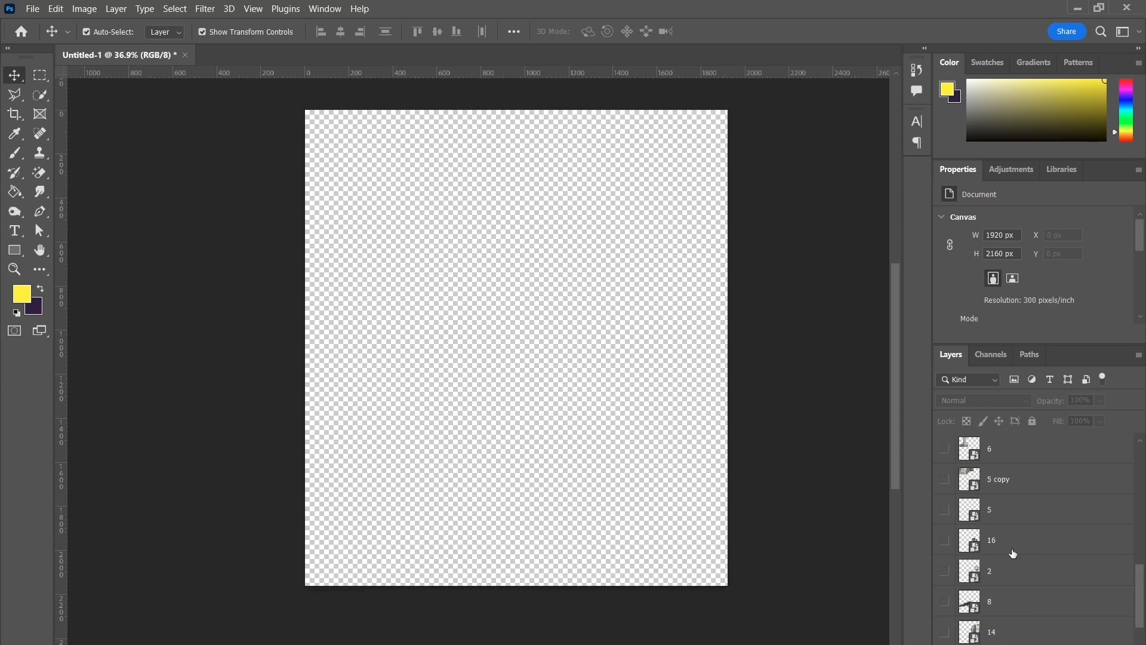
Step: Start Save As in PNG format and make a new folder inside ski for the pieces
left_click(32, 8)
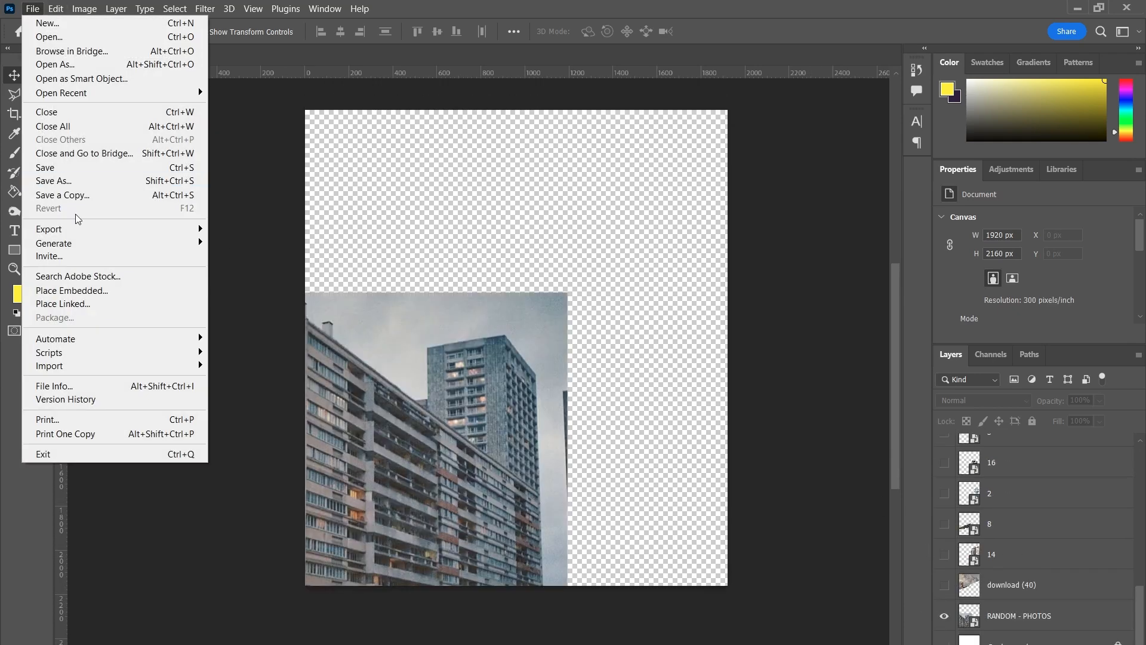
left_click(53, 180)
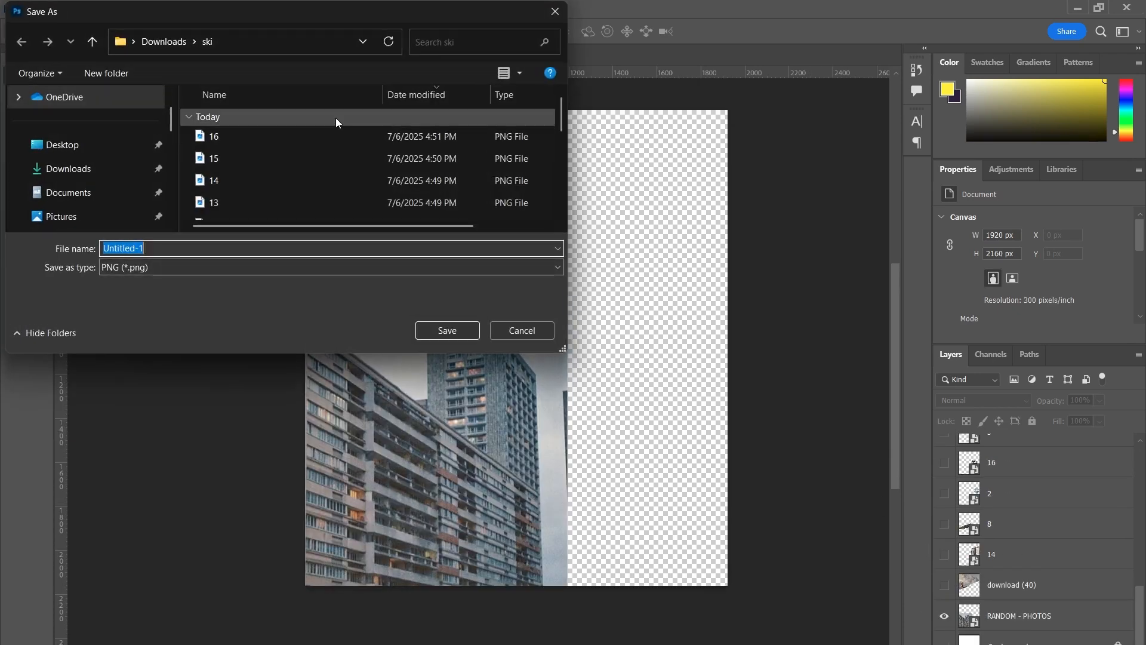
left_click(105, 73)
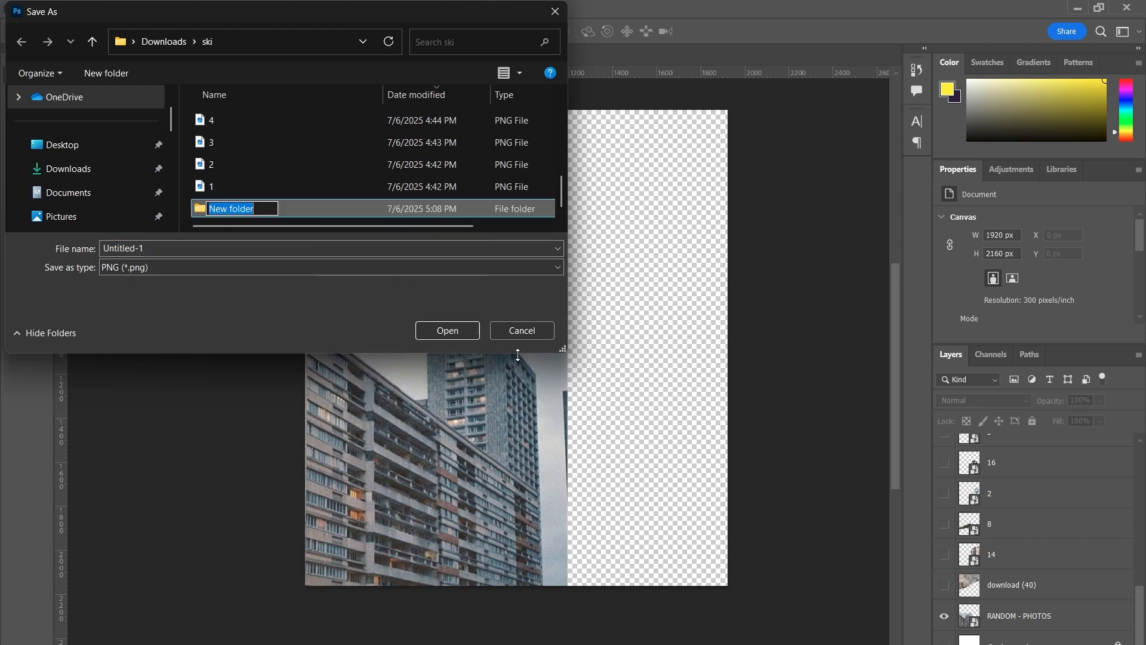
double_click(230, 208)
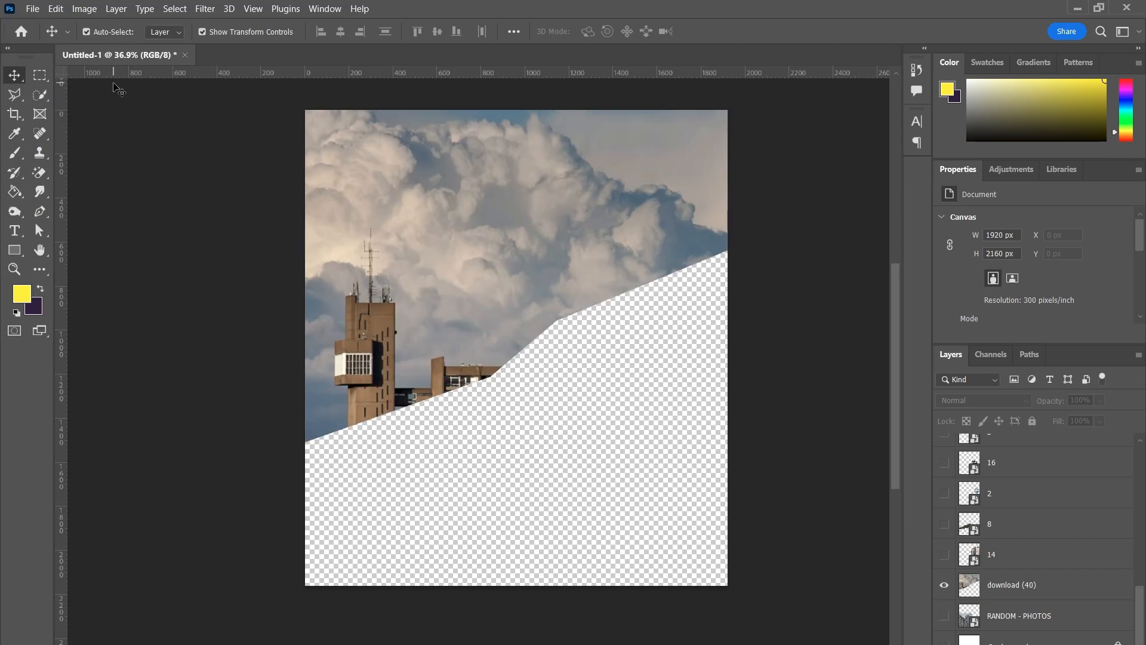
Step: Toggle layer visibility, hiding the train piece, to save pieces one at a time
left_click(32, 8)
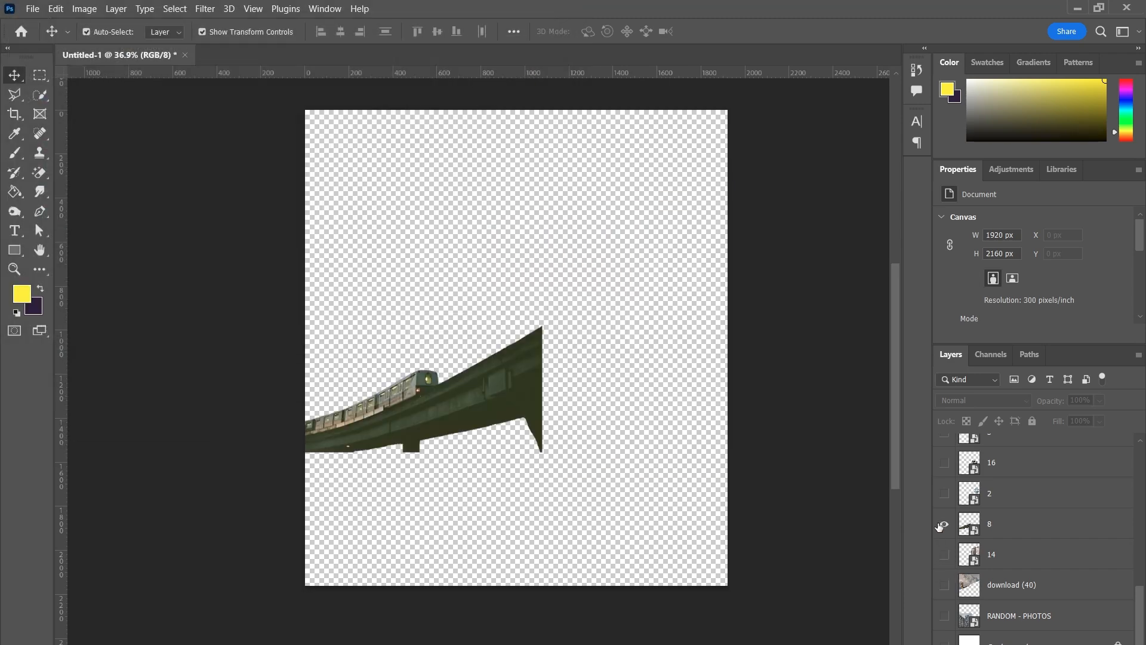
left_click(944, 522)
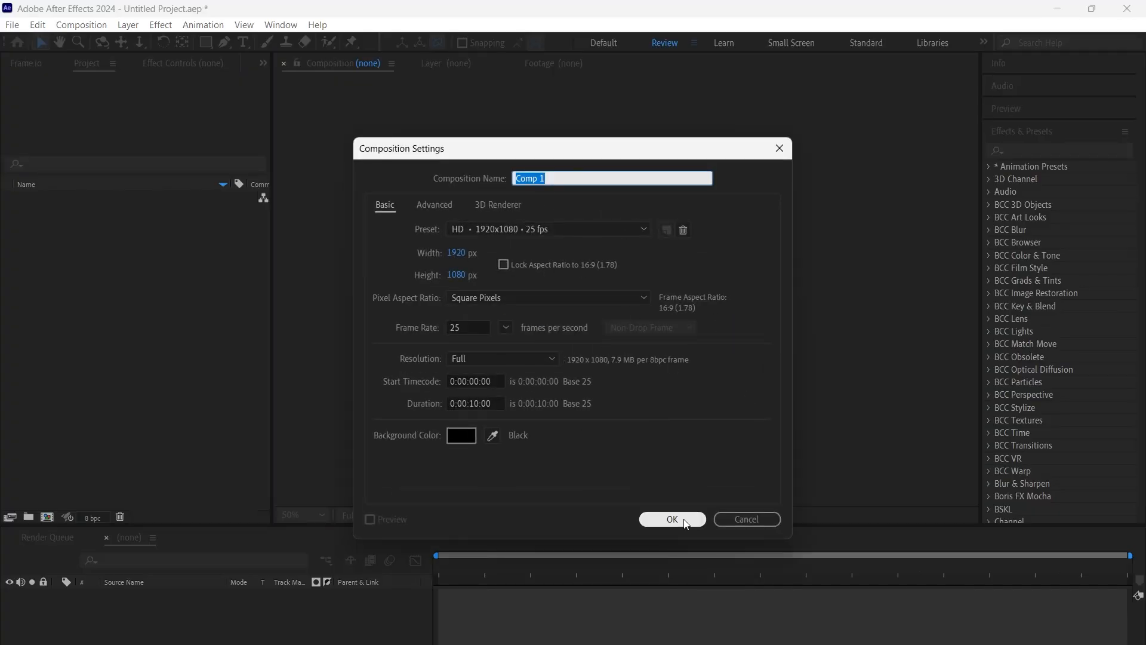
Step: Create Comp 1 at 1920x1080, then Comp 2 with height 2160
left_click(671, 520)
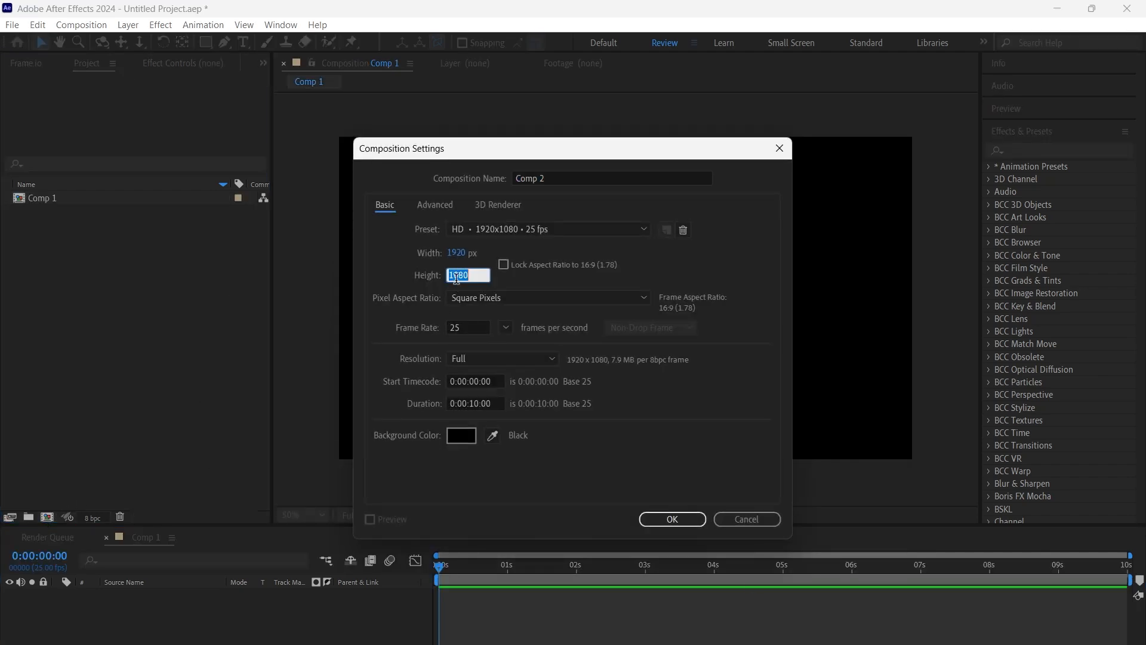
type("2")
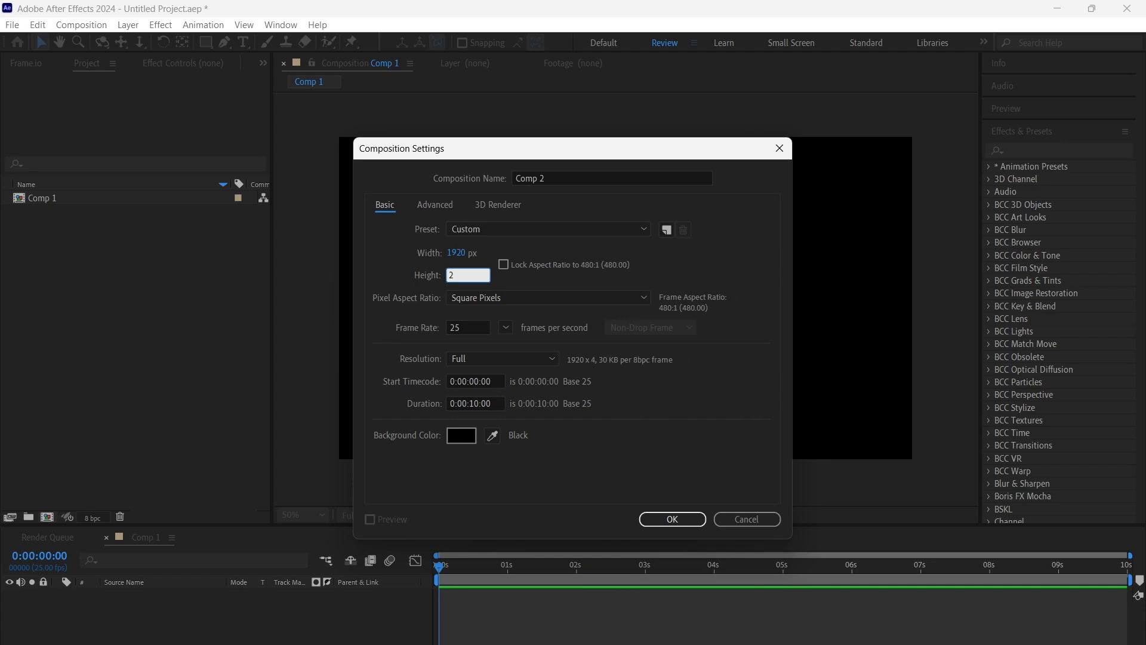
type("160")
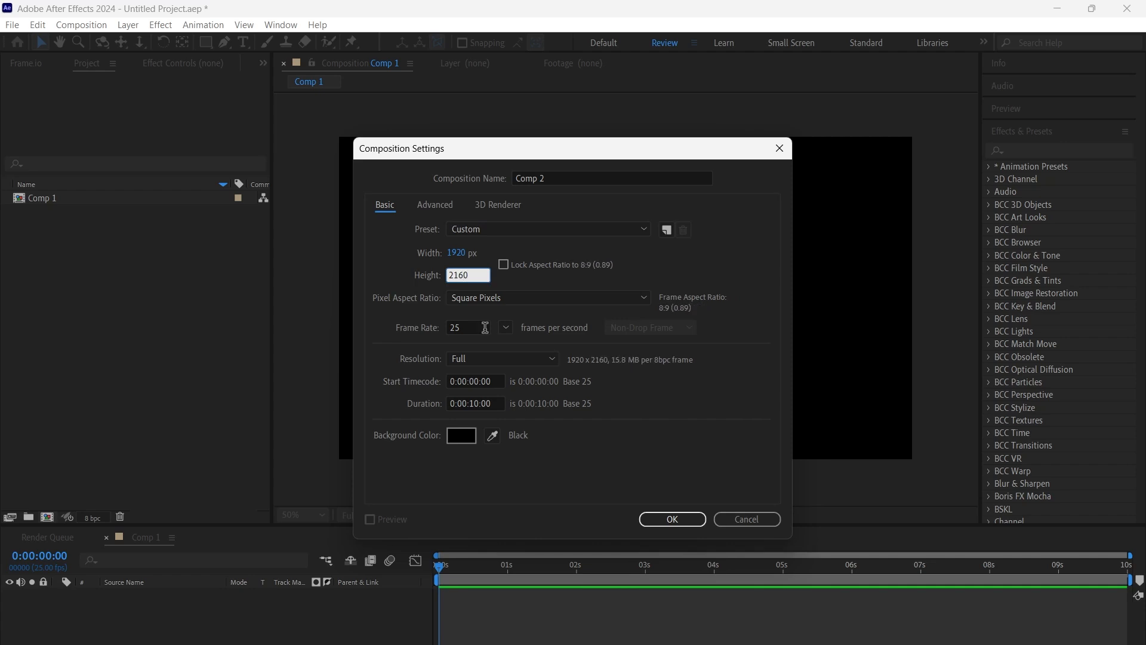
left_click(670, 519)
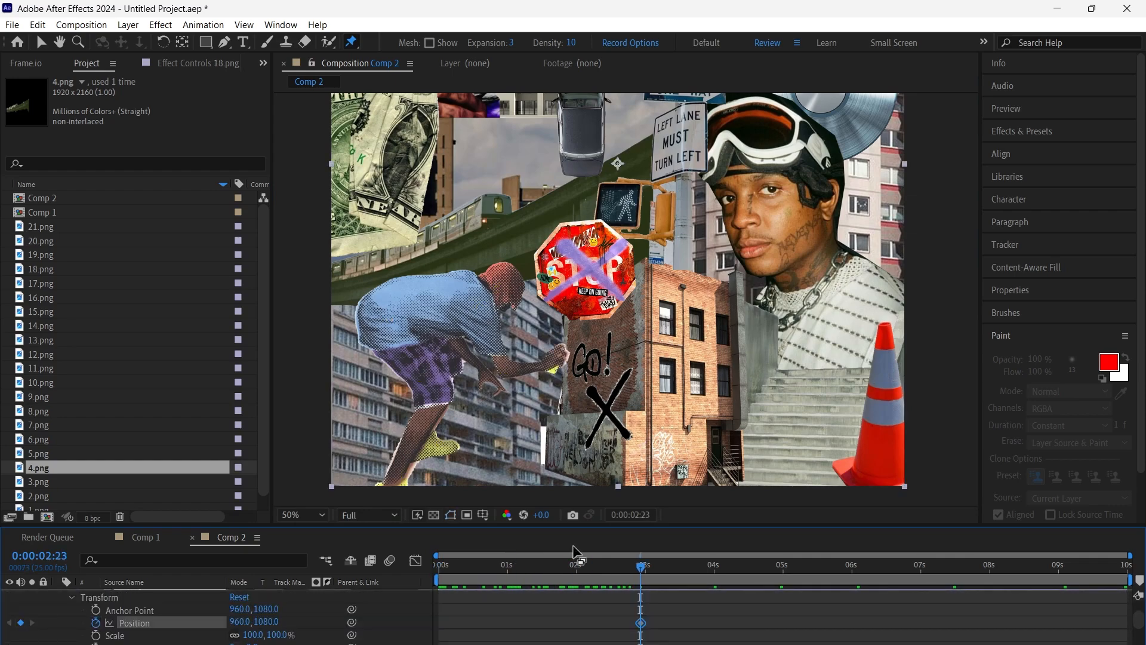
Step: Position the imported PNG pieces in Comp 2 to build the tall collage
left_click(1129, 570)
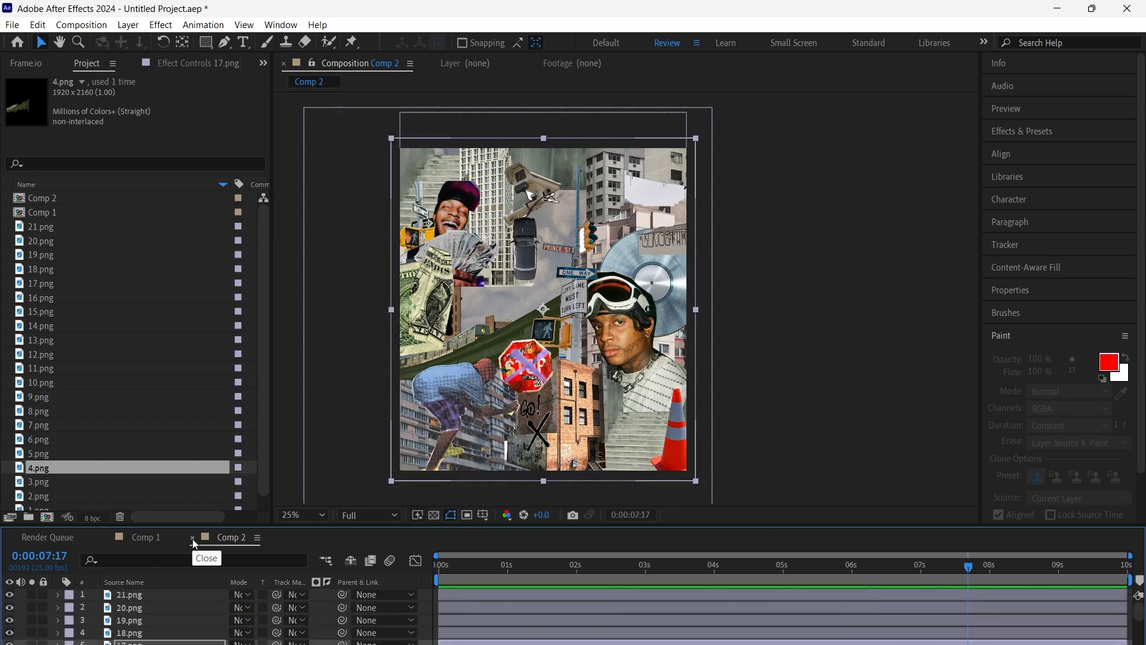
Step: Nest Comp 2 in Comp 1, keyframe Position from 960,1080 to 960,5 and scrub to preview the scroll
left_click(192, 545)
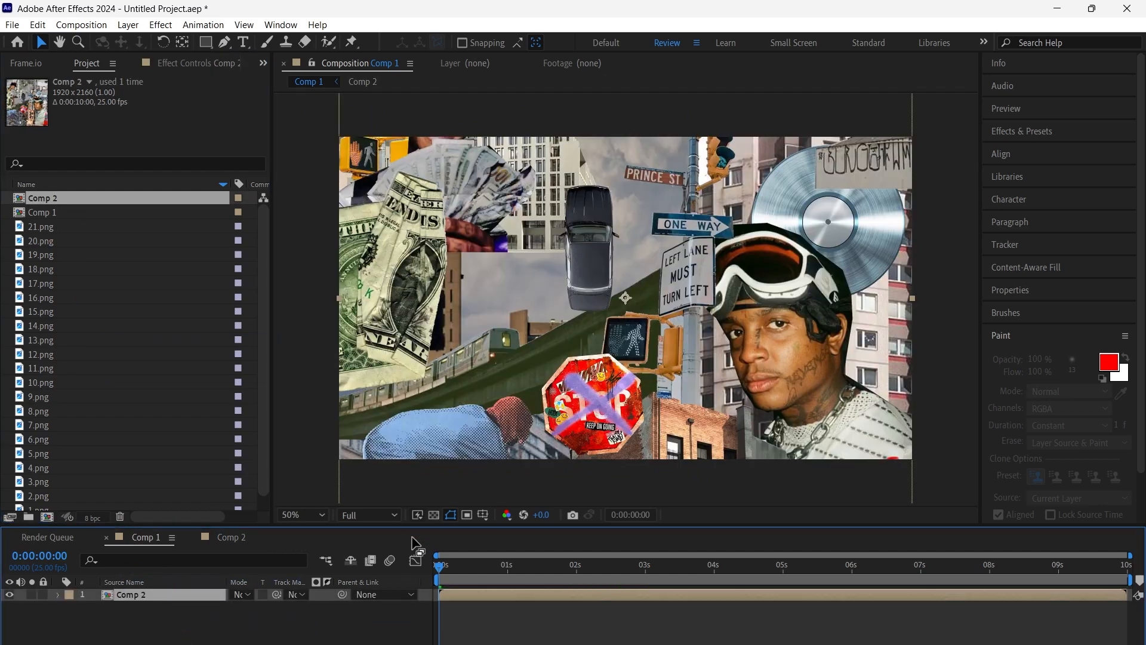
mouse_move(58, 602)
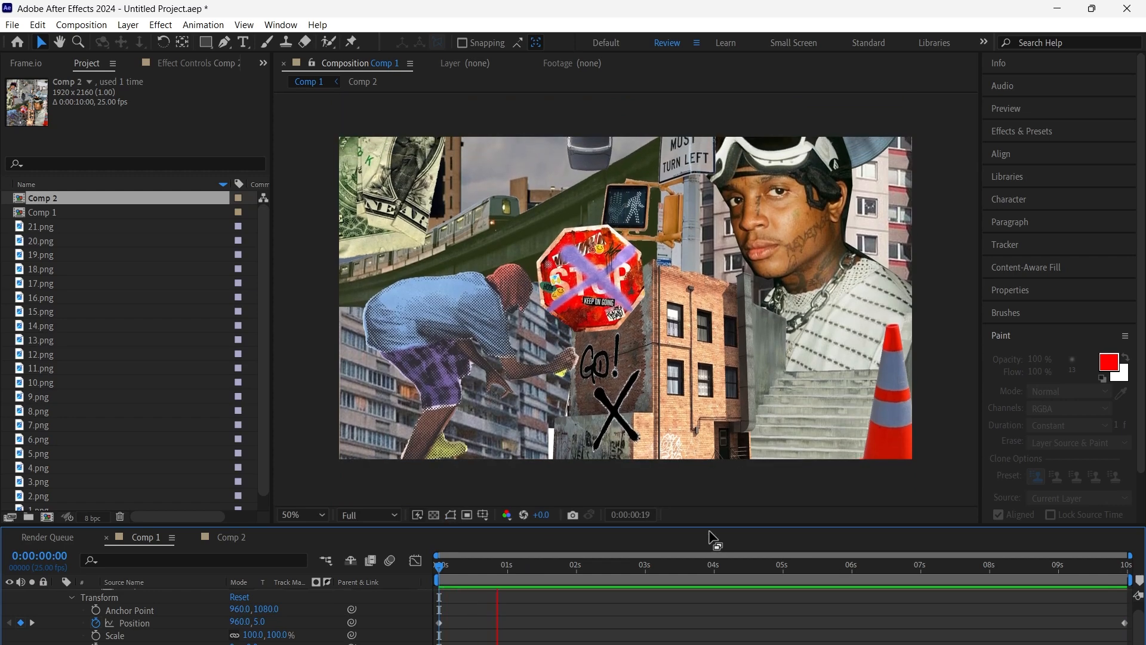
left_click(616, 576)
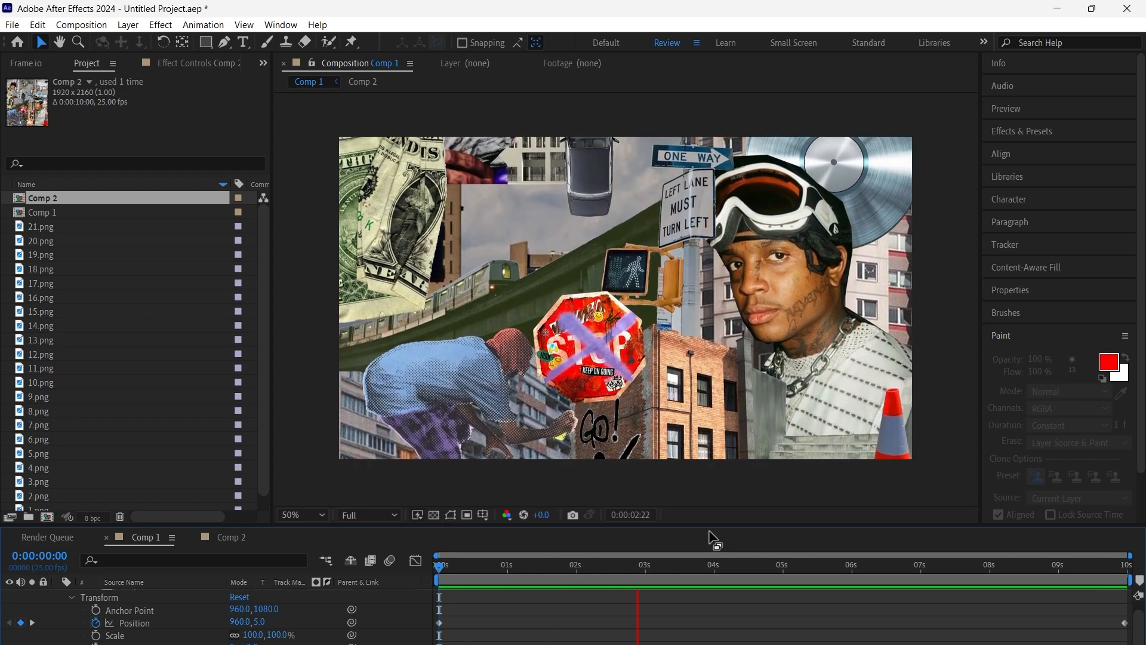
left_click(781, 575)
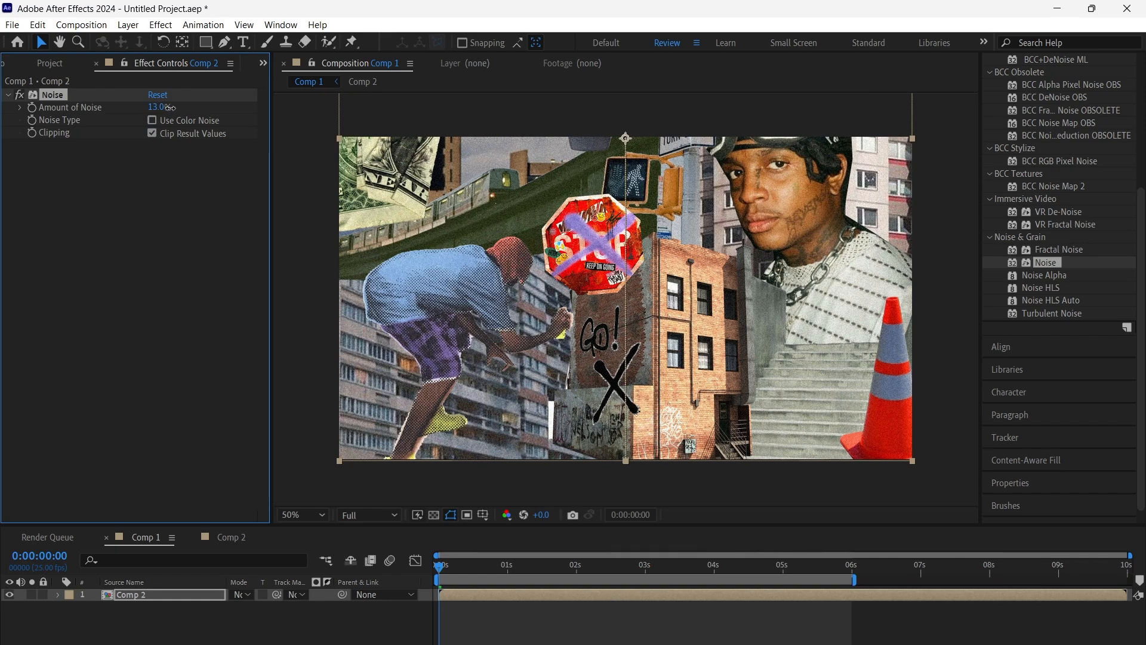
Step: Apply CC Vignette with Amount about 107 alongside the Noise effect
type("cc v")
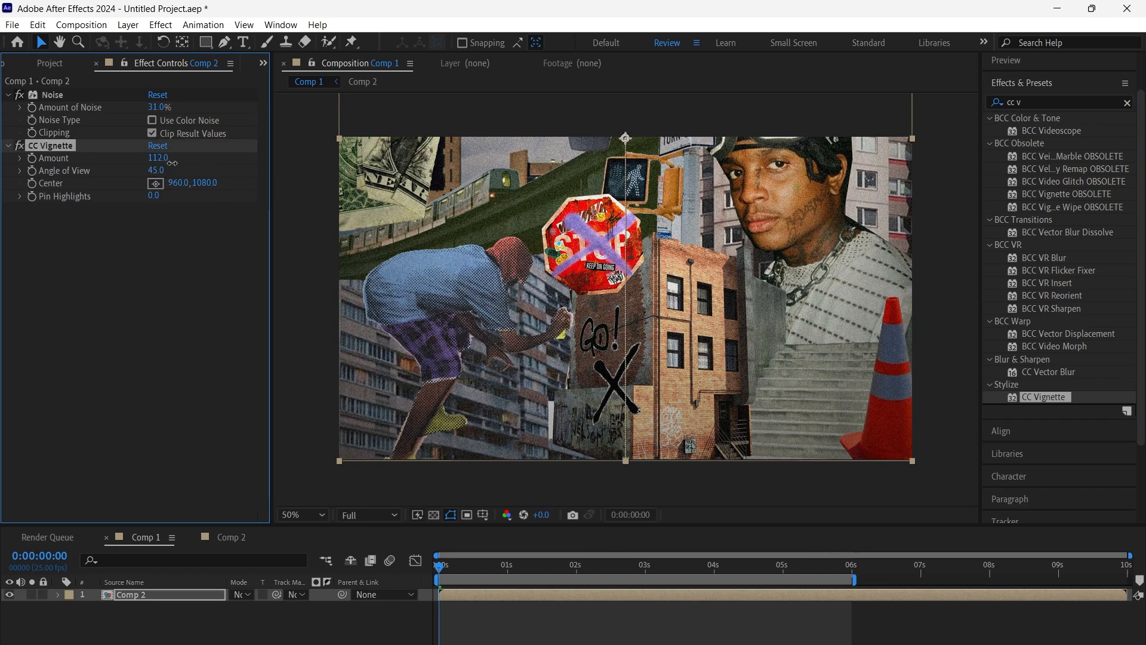
left_click_drag(159, 158, 155, 158)
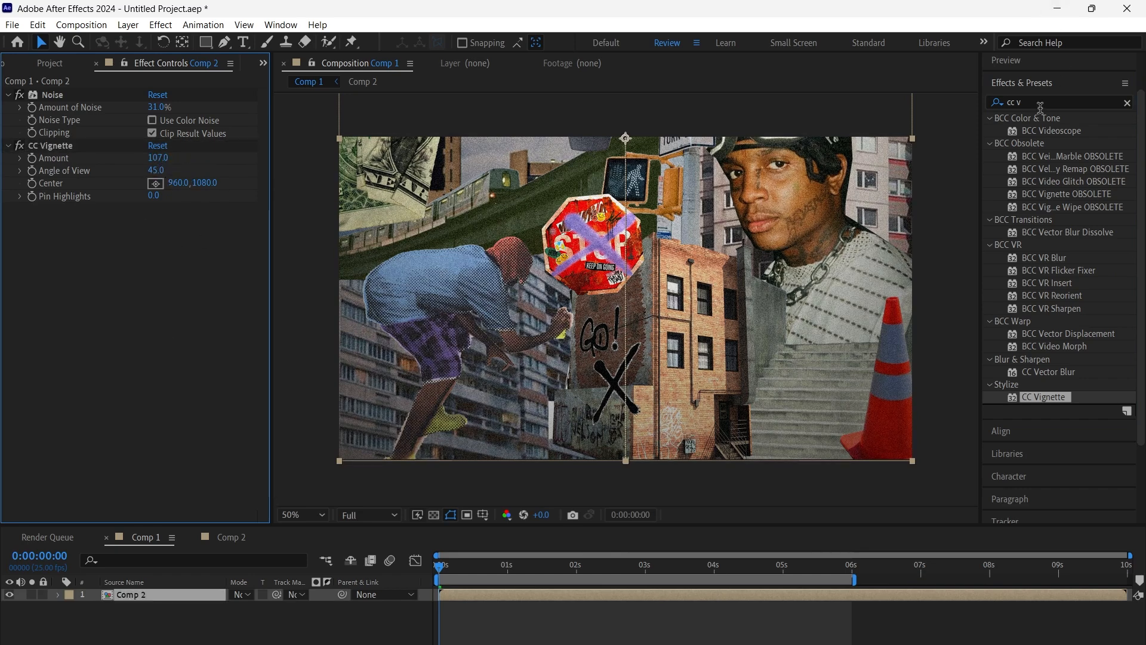
type("glo")
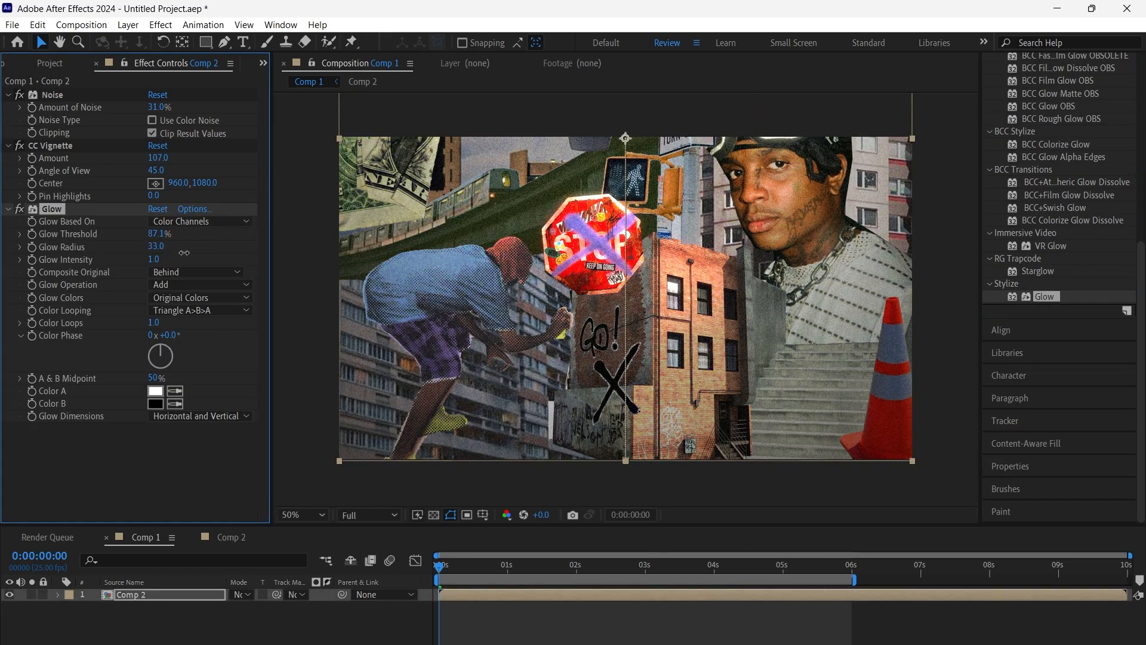
Step: Raise the Glow intensity and reduce its radius to around 35
left_click(548, 564)
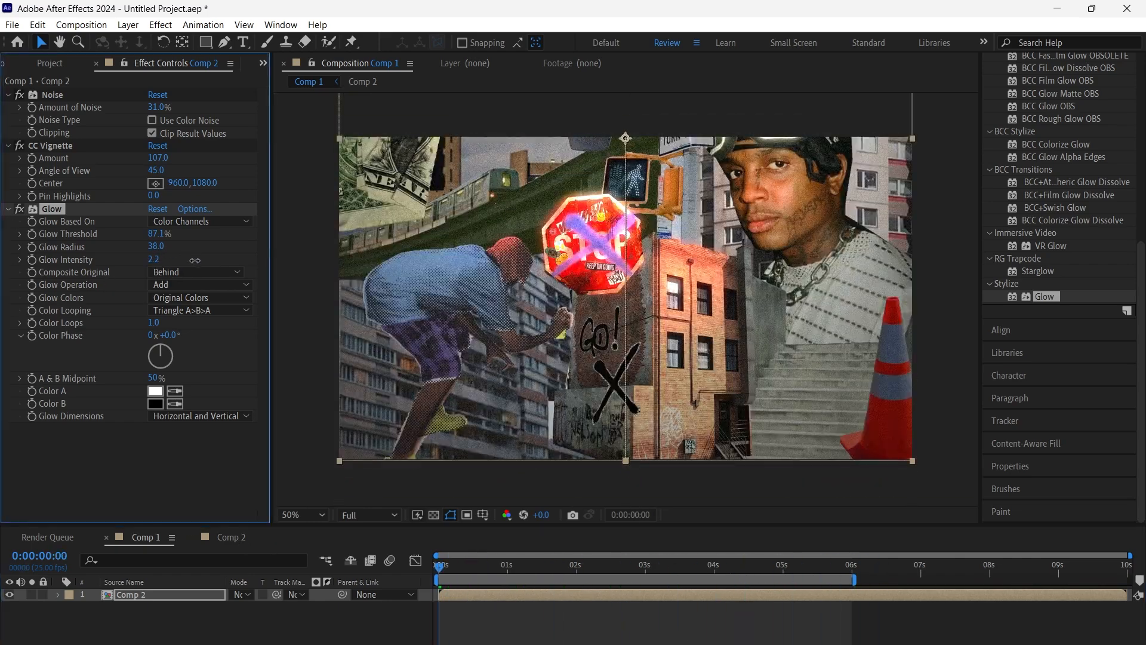
left_click_drag(157, 246, 154, 246)
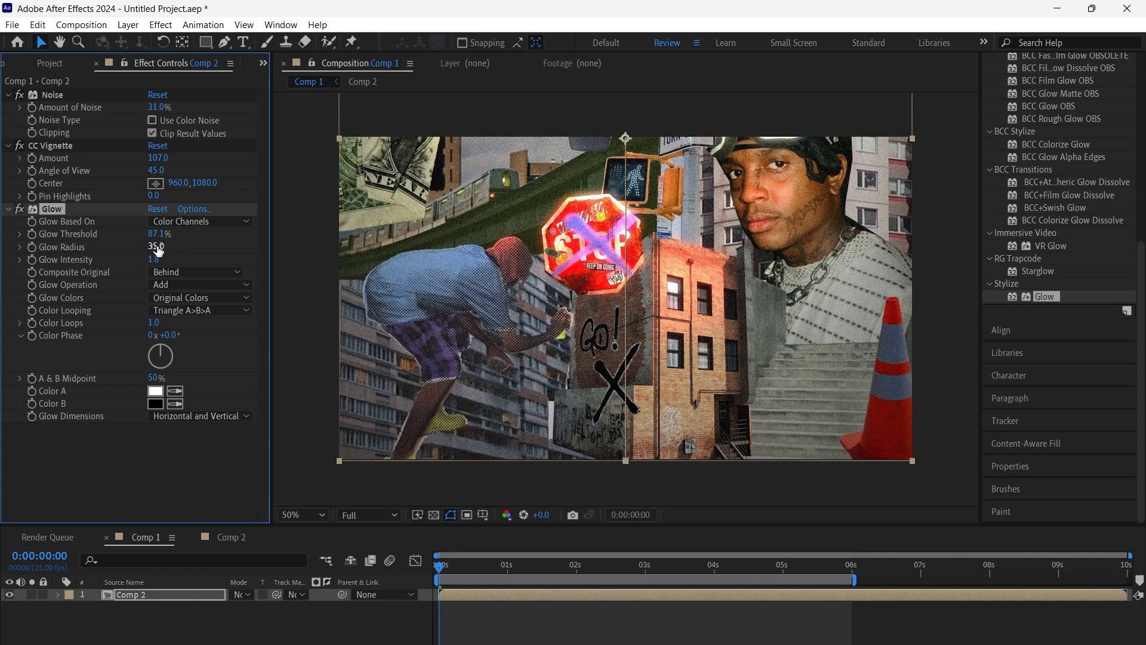